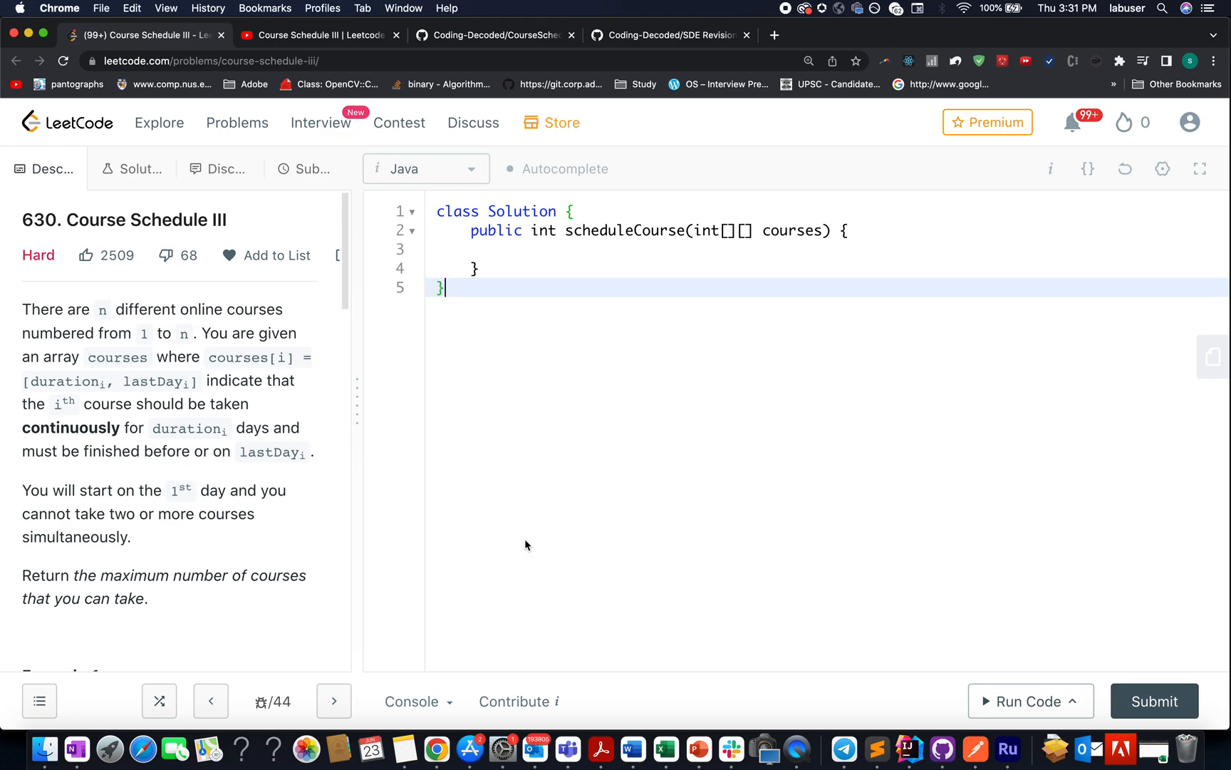
{"action": "mouse_move", "coordinate": [368, 54]}
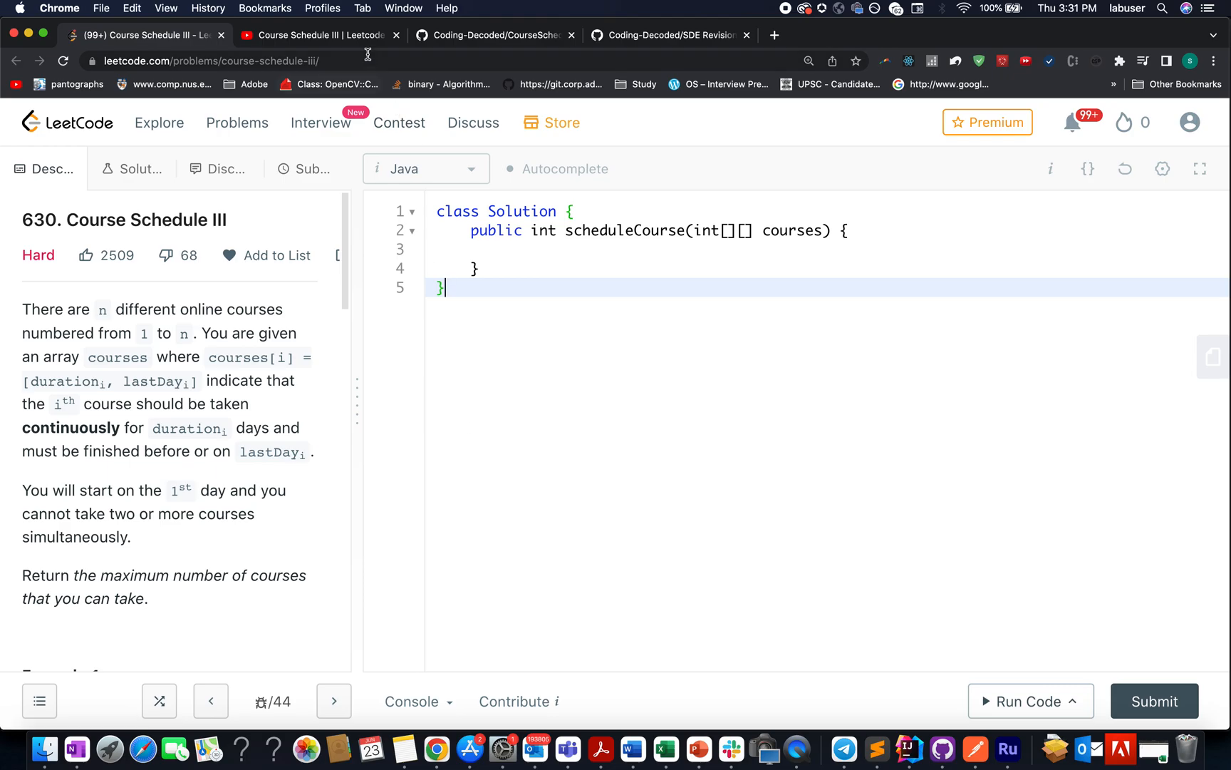
Step: Review the Course Schedule III video's pinned comment, then move on to the GitHub solution code
{"action": "left_click", "coordinate": [317, 34]}
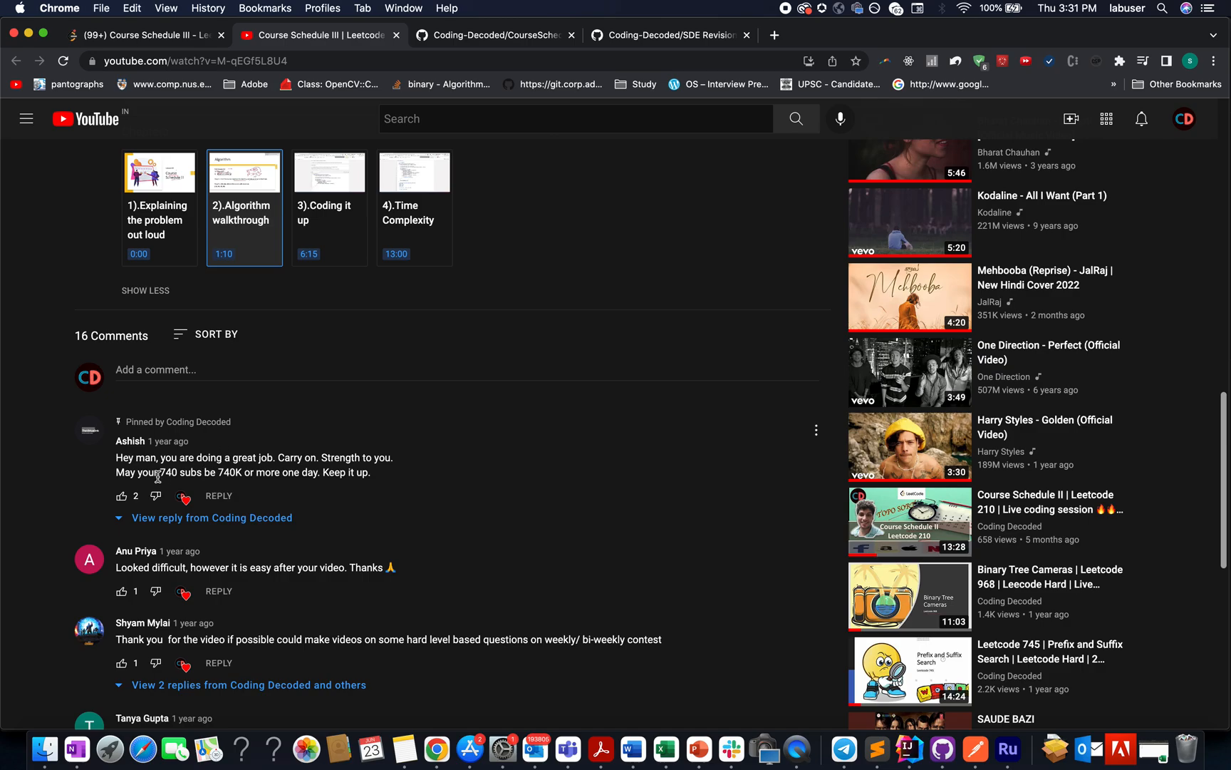
{"action": "left_click_drag", "start_coordinate": [117, 457], "coordinate": [372, 472]}
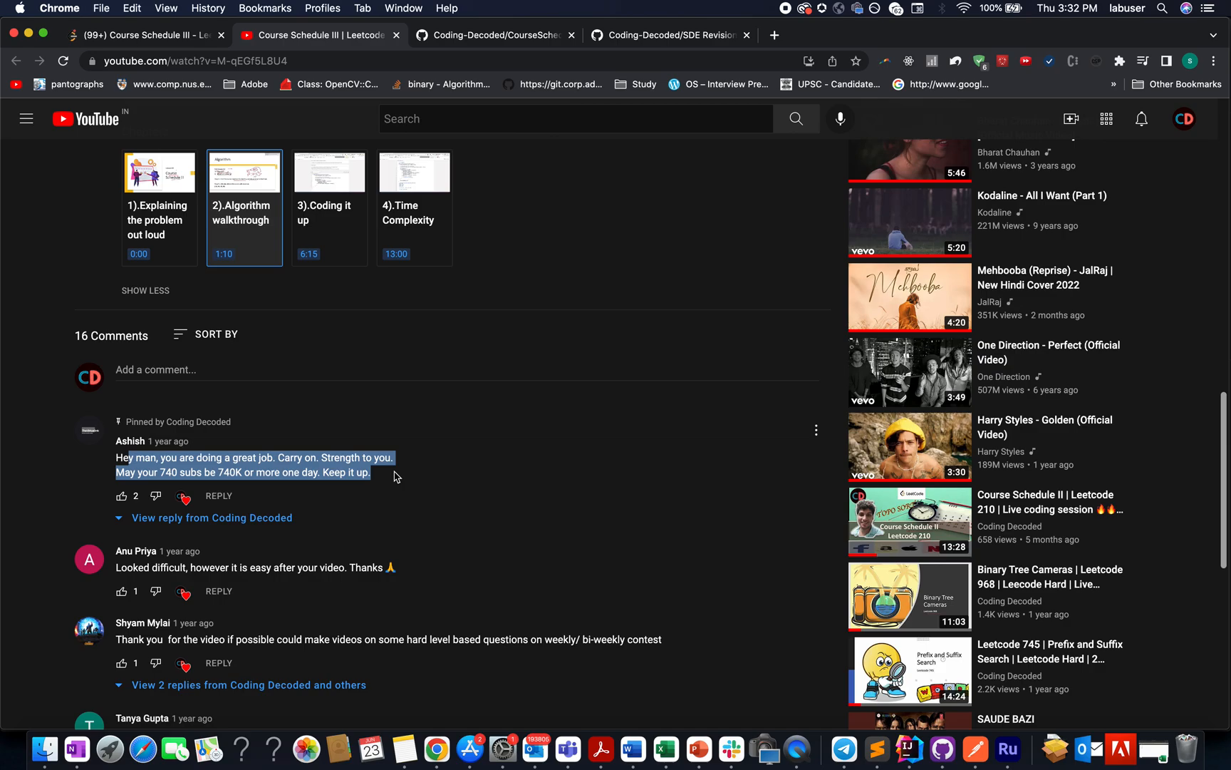
{"action": "scroll", "scroll_direction": "down", "scroll_amount": 3}
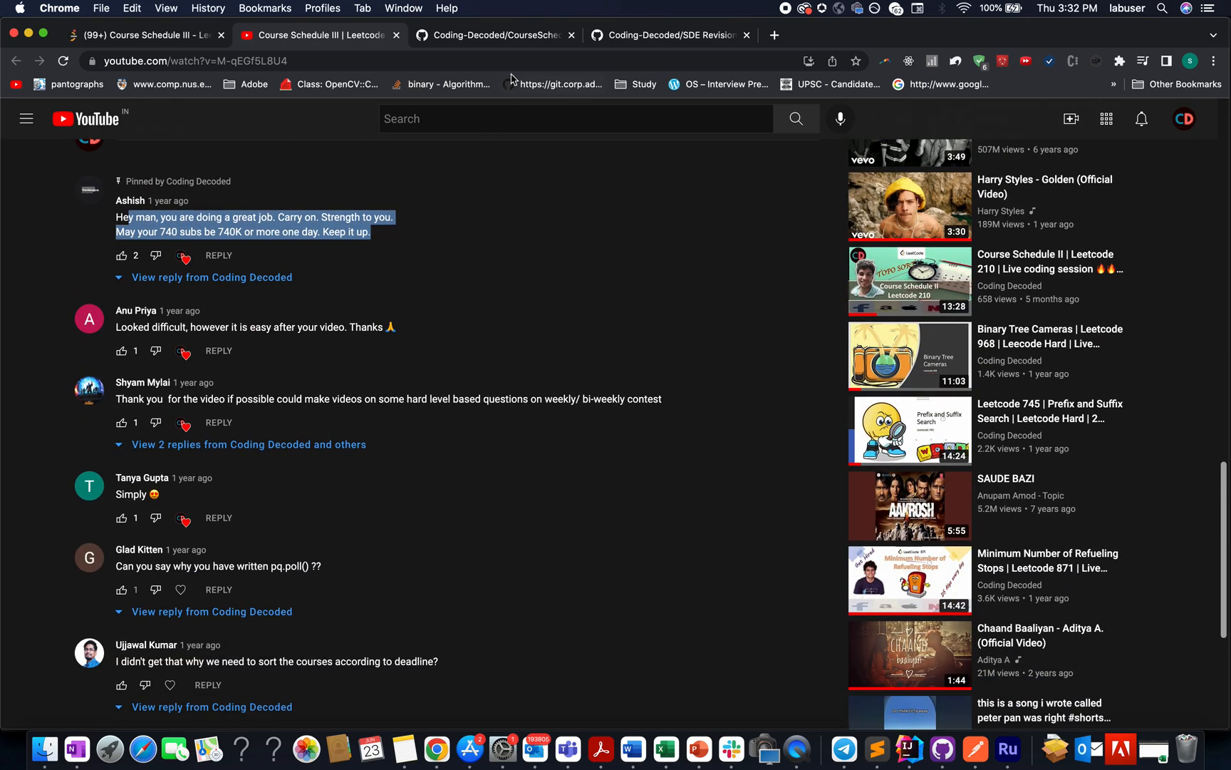
{"action": "left_click", "coordinate": [493, 34]}
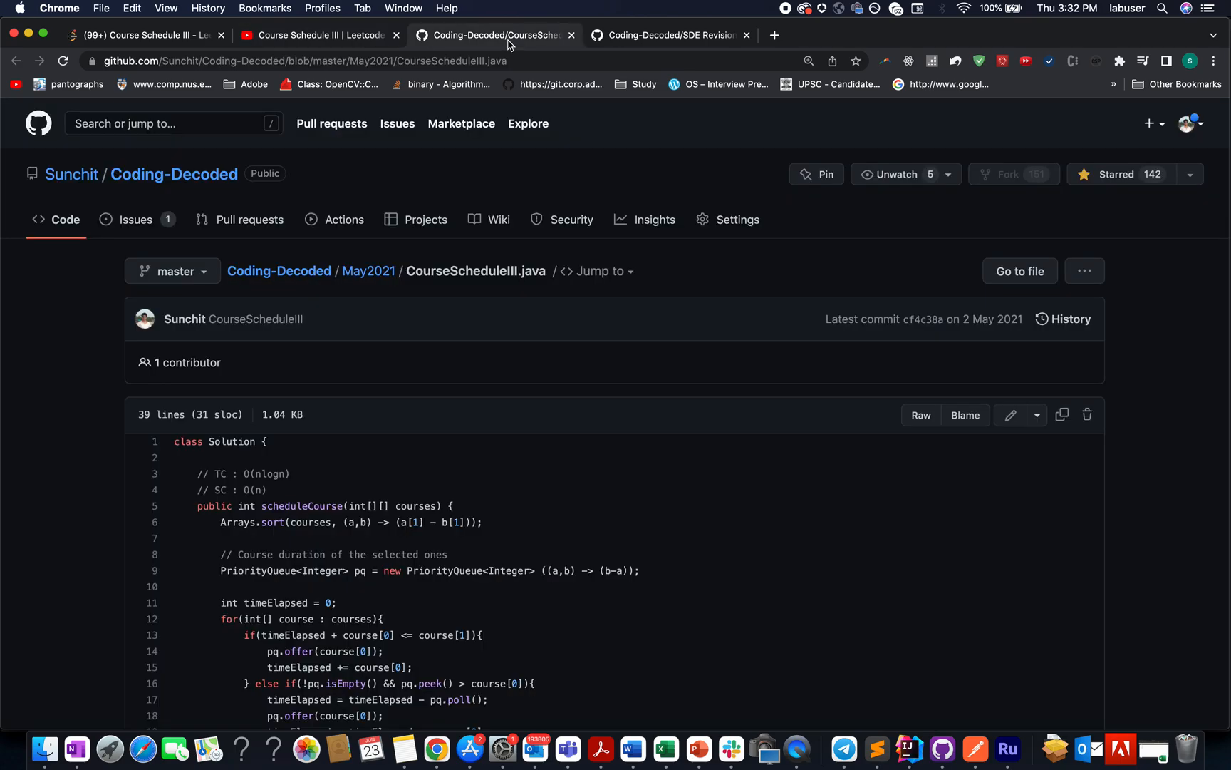
Step: Bring up the Coding Decoded SDE Revision Sheet readme with its topic-wise sheet list
{"action": "left_click", "coordinate": [675, 34]}
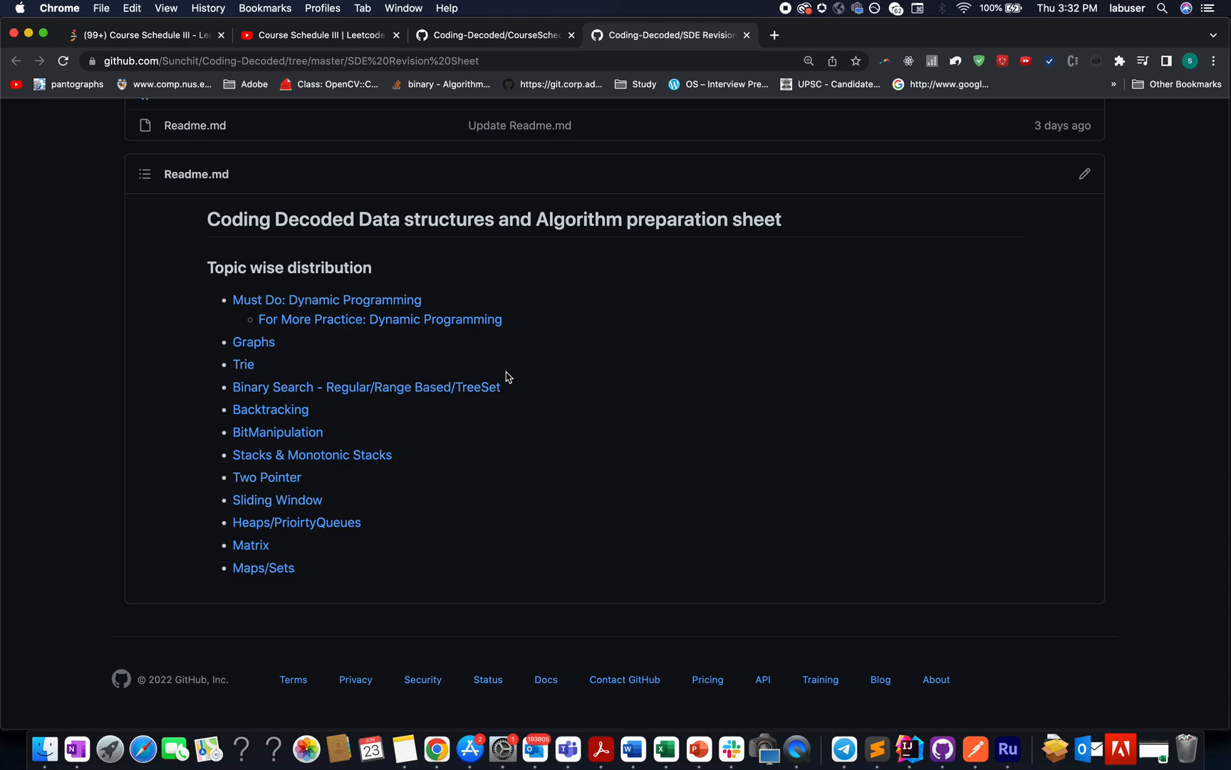
{"action": "mouse_move", "coordinate": [259, 470]}
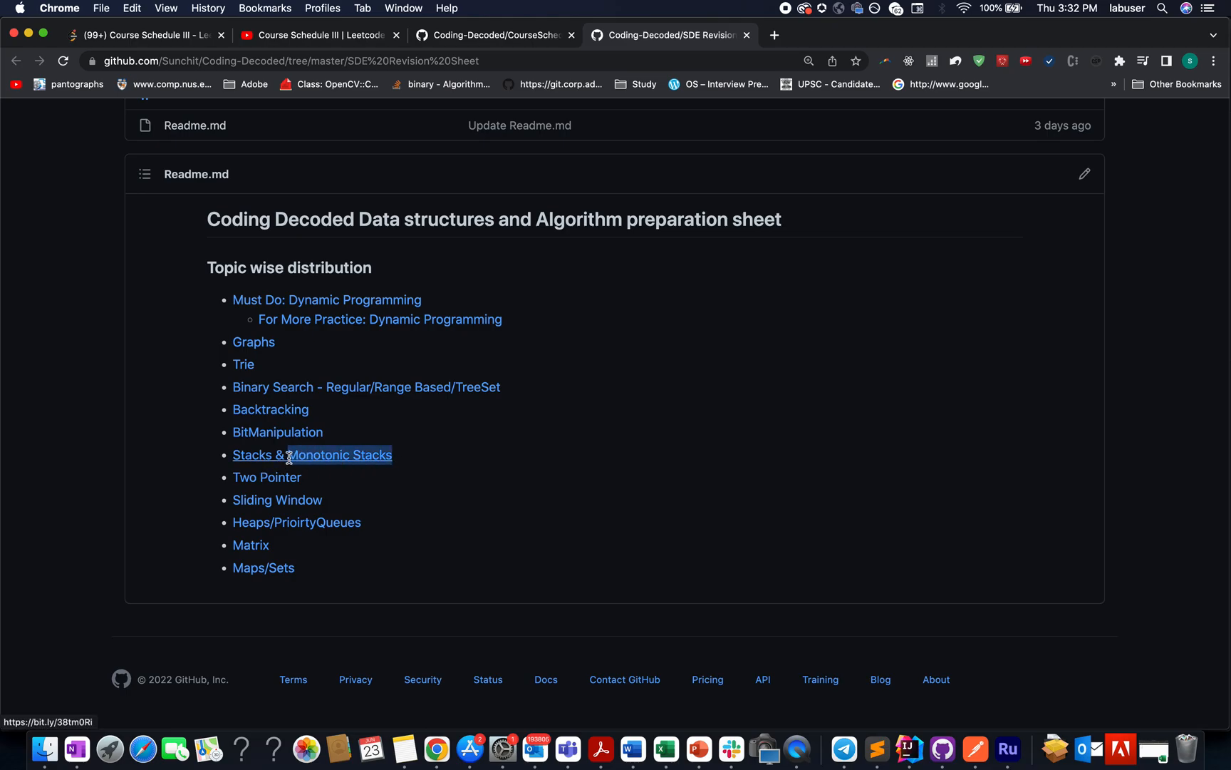
{"action": "mouse_move", "coordinate": [275, 481]}
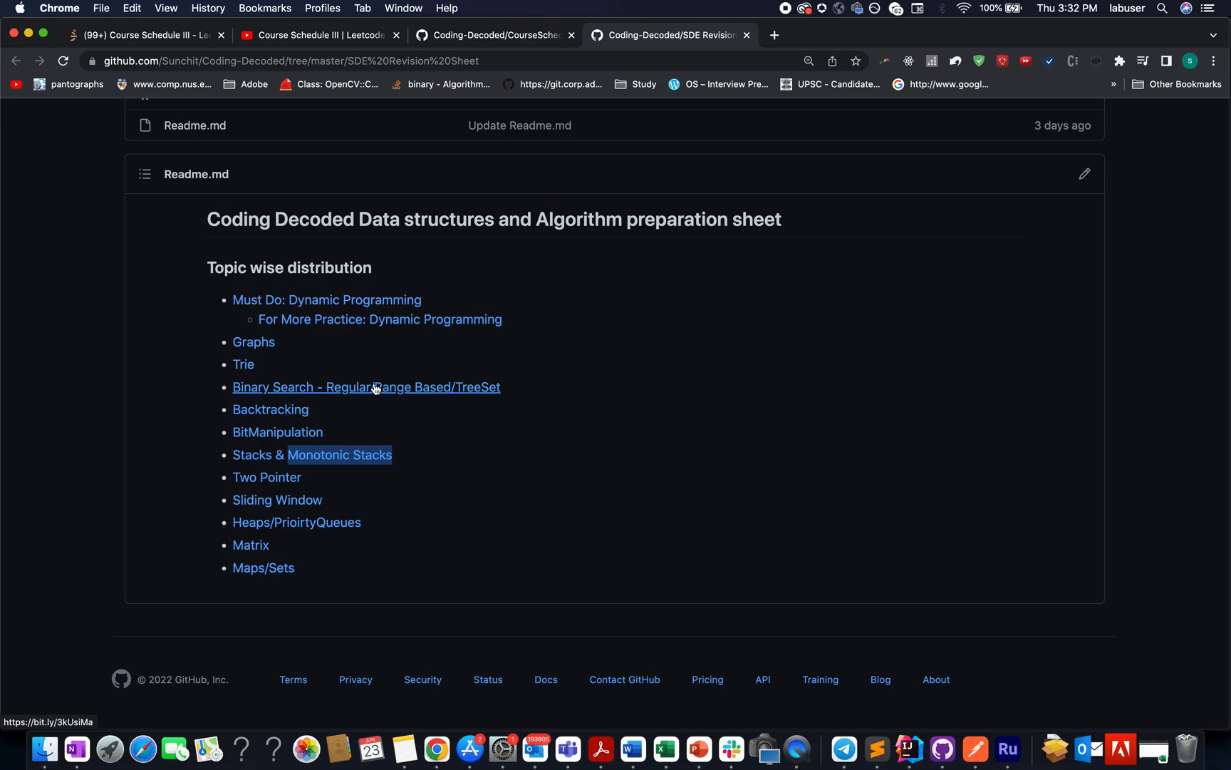
{"action": "mouse_move", "coordinate": [342, 400]}
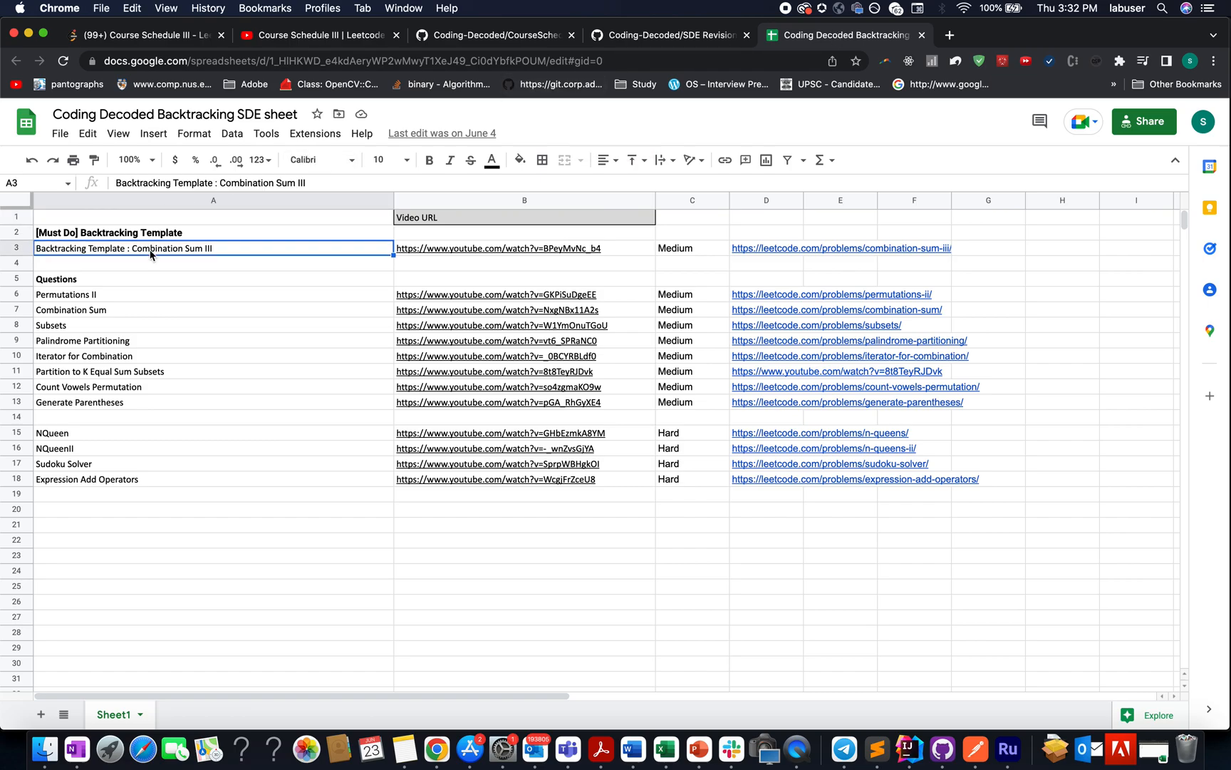
{"action": "mouse_move", "coordinate": [140, 251]}
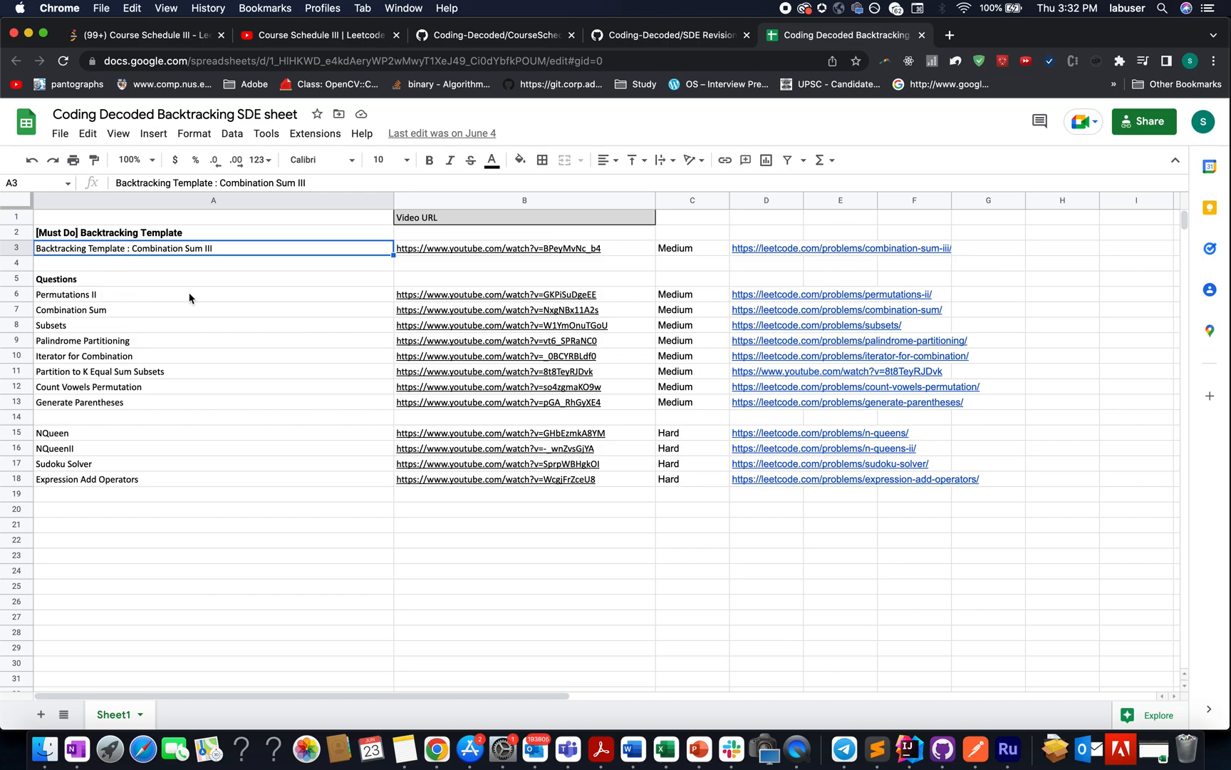
{"action": "mouse_move", "coordinate": [685, 256]}
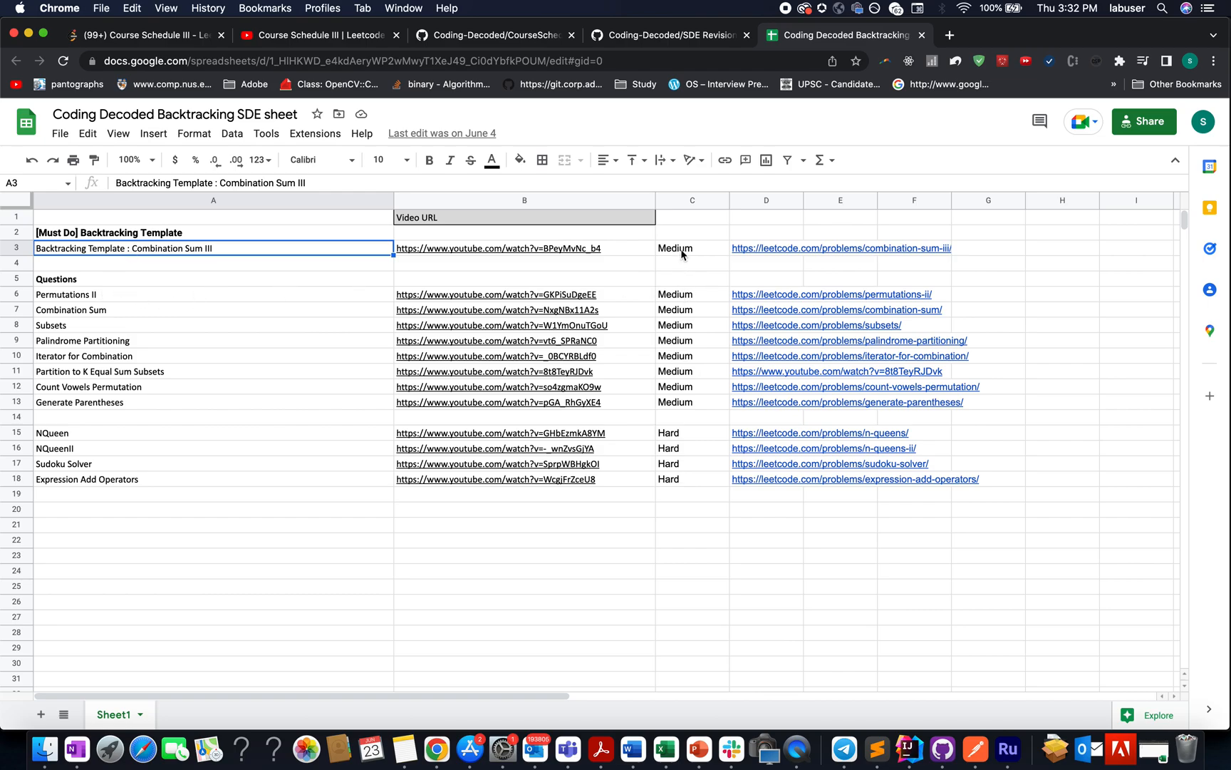
Step: Check the Backtracking sheet's Combination Sum III entry, then open the Heaps/PriorityQueues revision sheet
{"action": "left_click", "coordinate": [693, 248]}
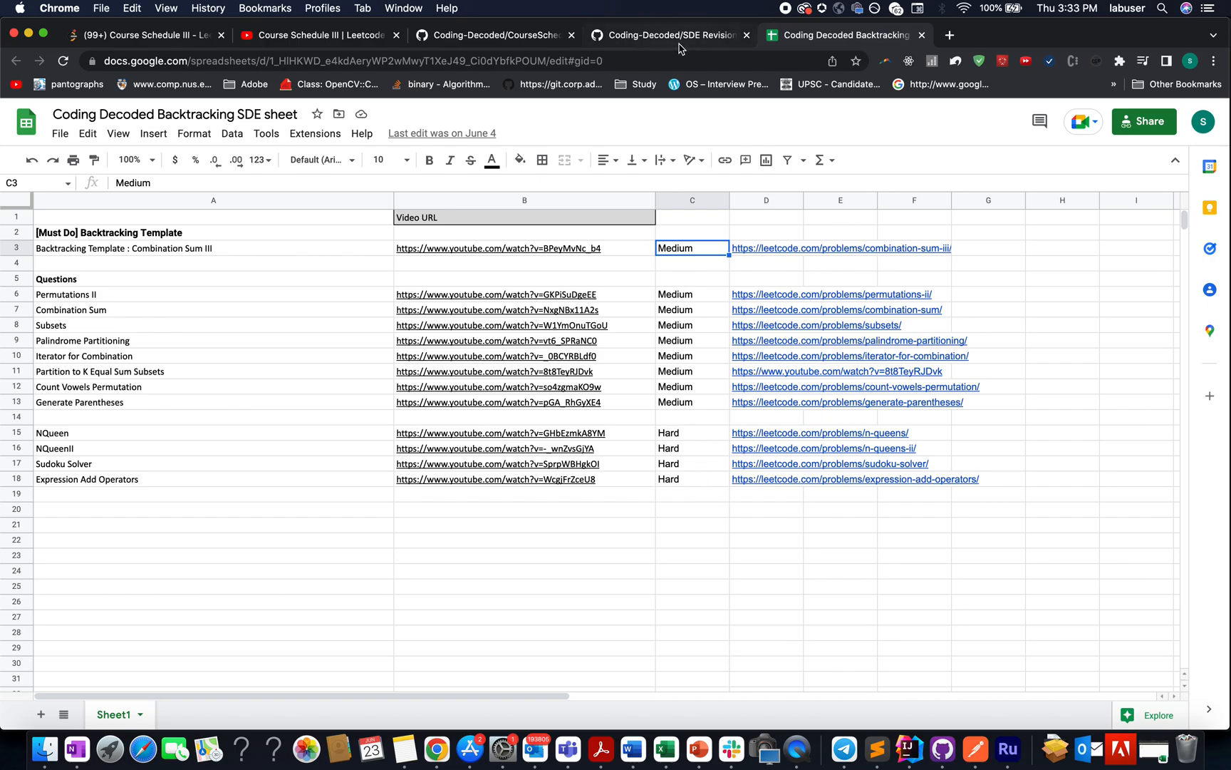
{"action": "left_click", "coordinate": [675, 34]}
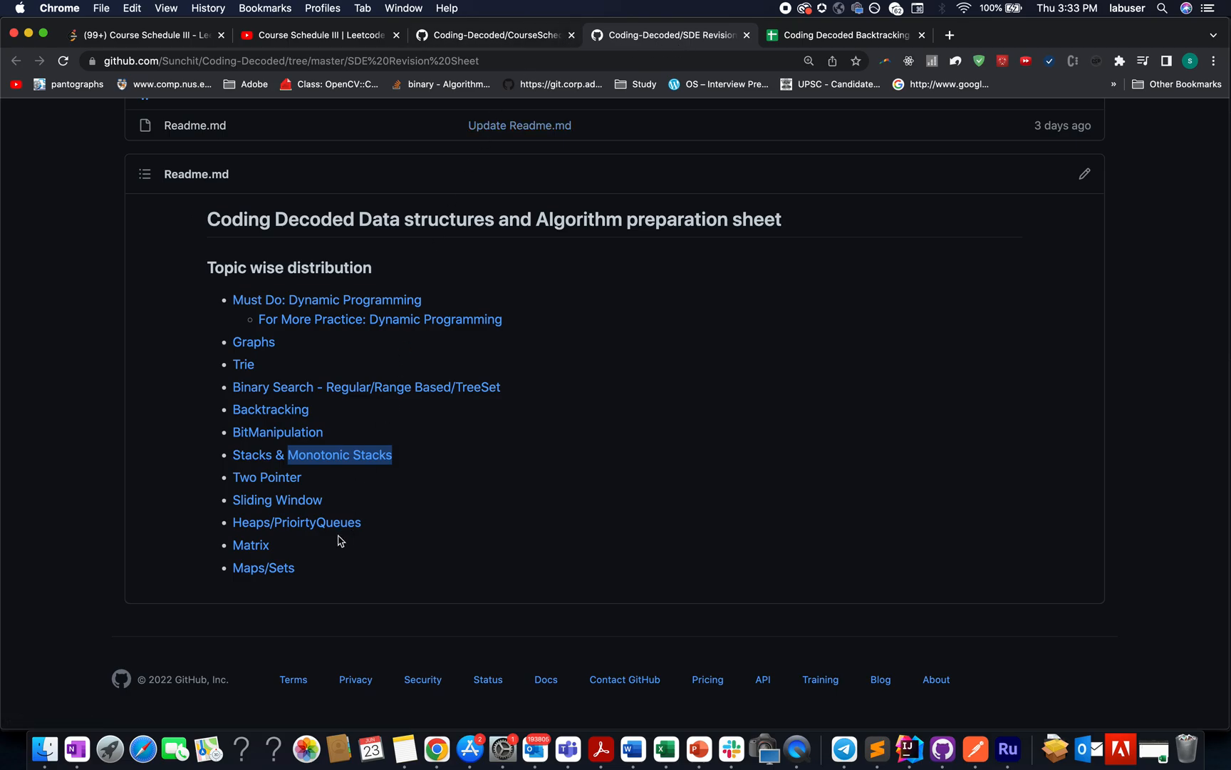
{"action": "mouse_move", "coordinate": [338, 525]}
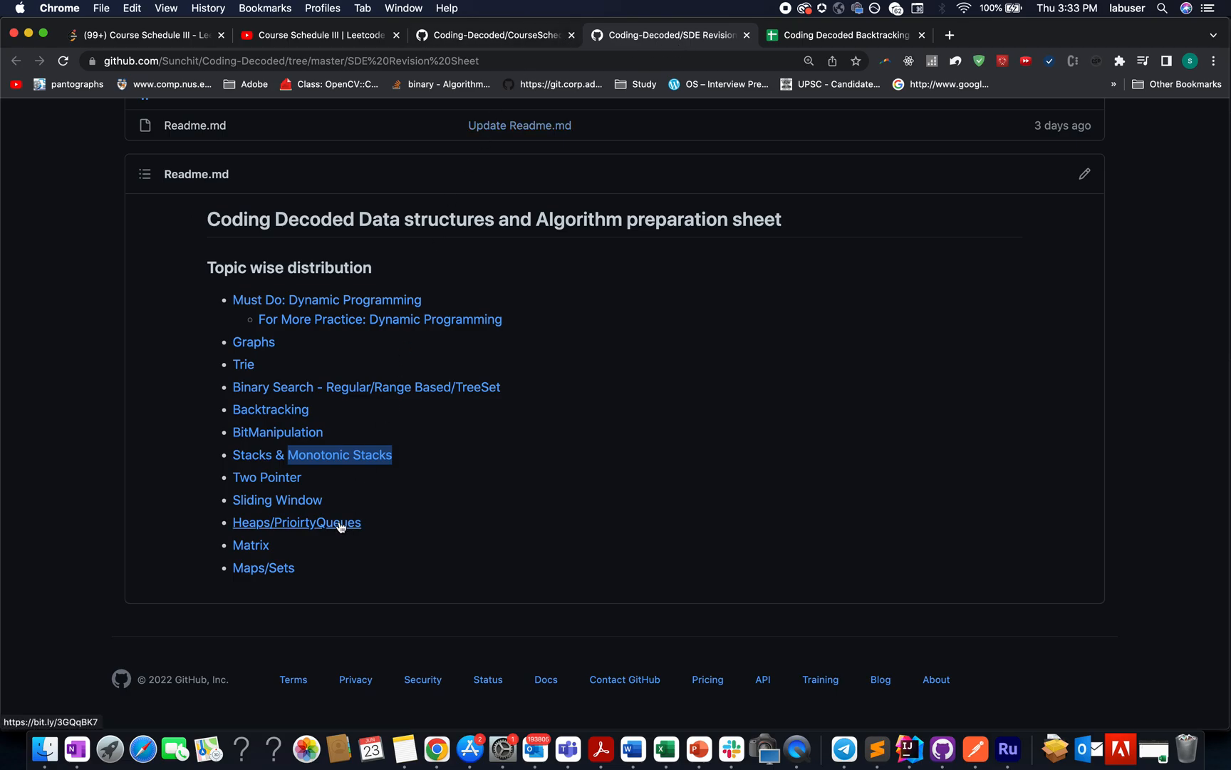
{"action": "left_click", "coordinate": [297, 522]}
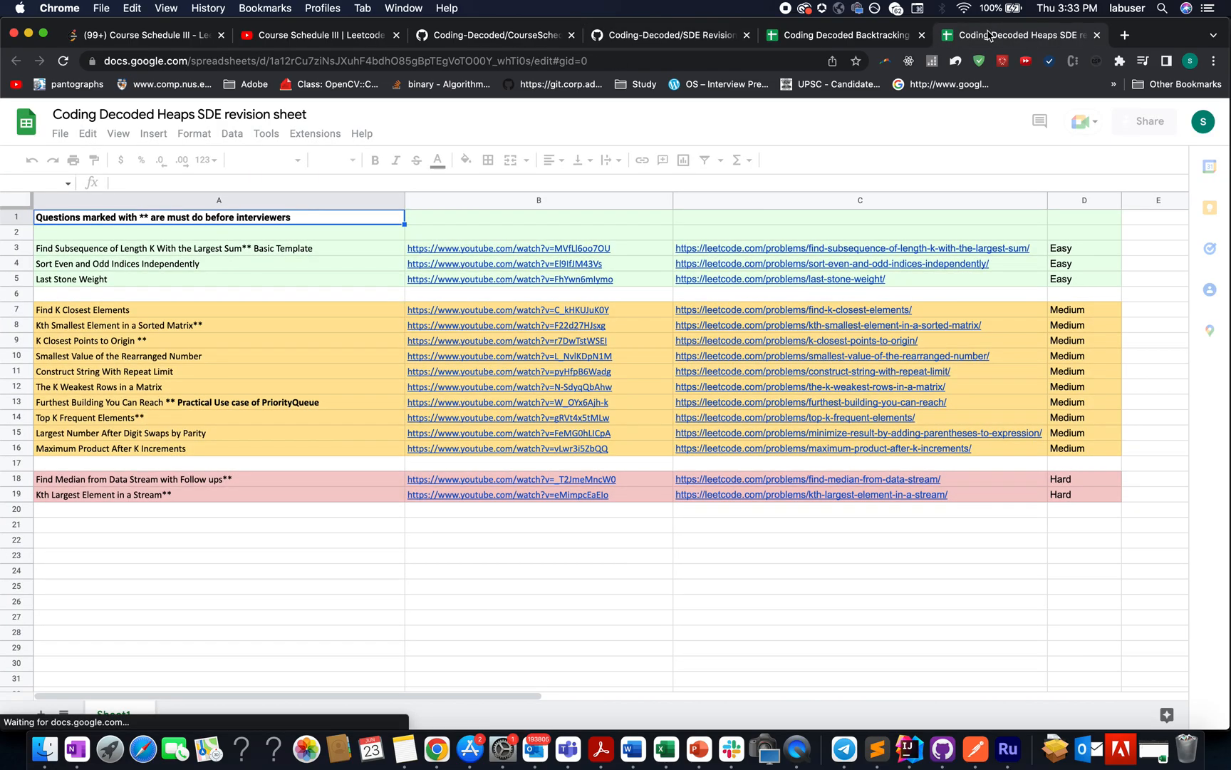